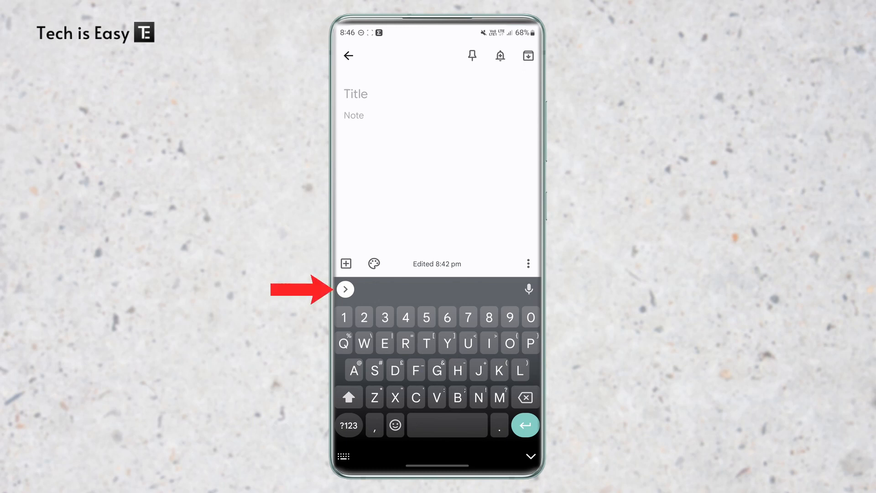
Step: Open Gboard Settings via the toolbar arrow and the gear icon
click(345, 289)
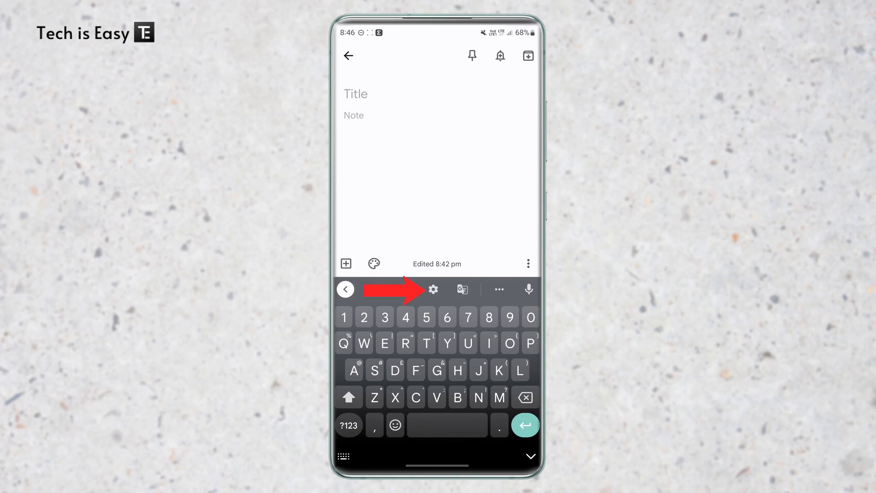
click(433, 289)
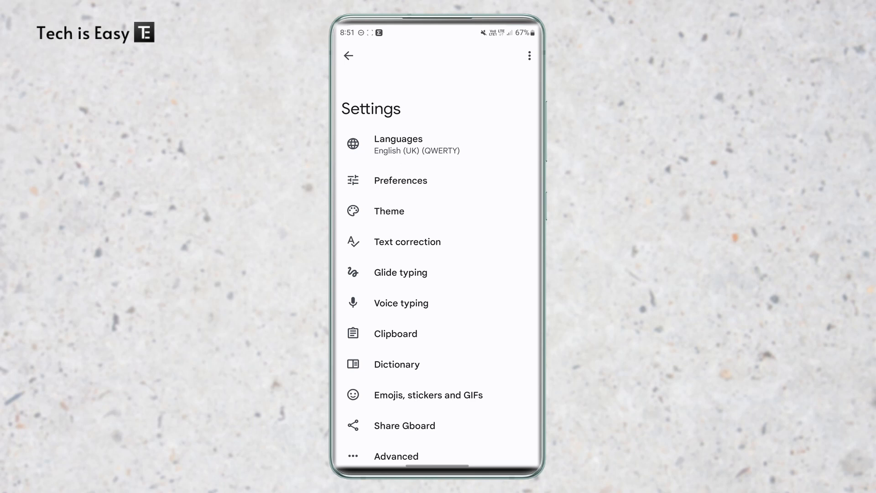
Step: Review Long-press for symbols in Preferences, then long-press keys to enter '#?' in the note
click(401, 180)
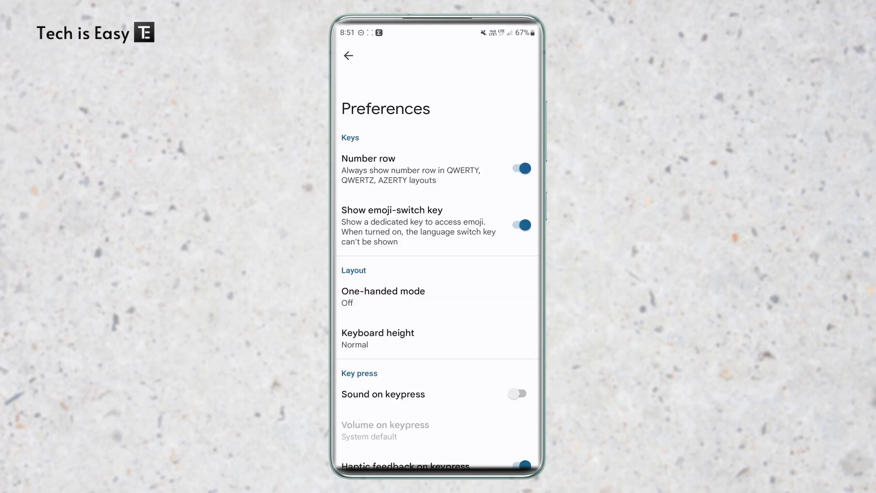
scroll(down, 3)
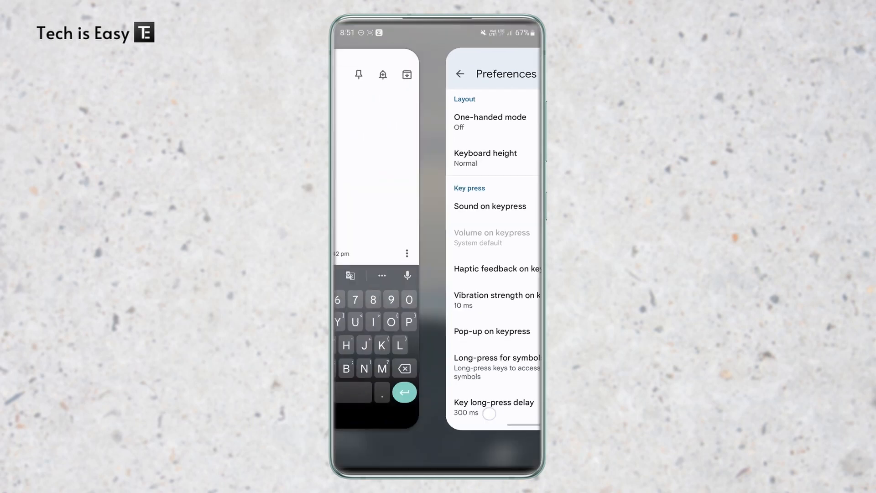
click(460, 73)
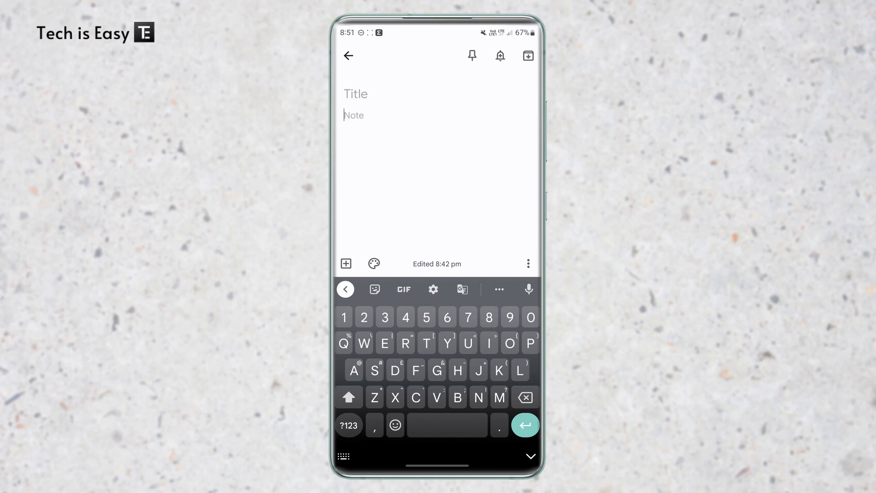
click(384, 342)
text(#?)
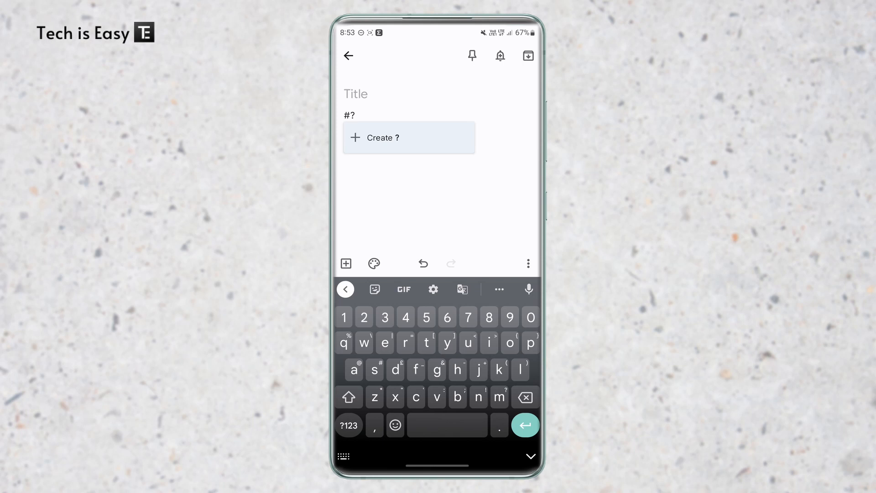
Step: Reopen Gboard Preferences to check the Number row setting, then return to the note
click(433, 289)
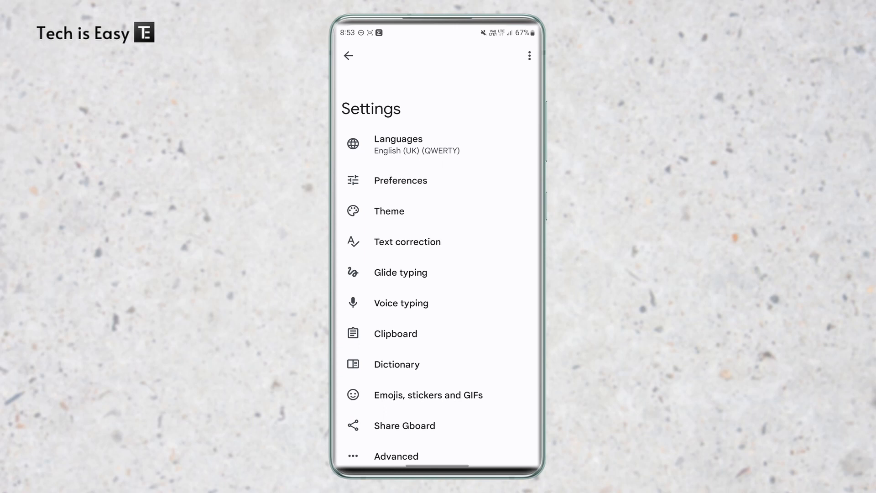
click(400, 180)
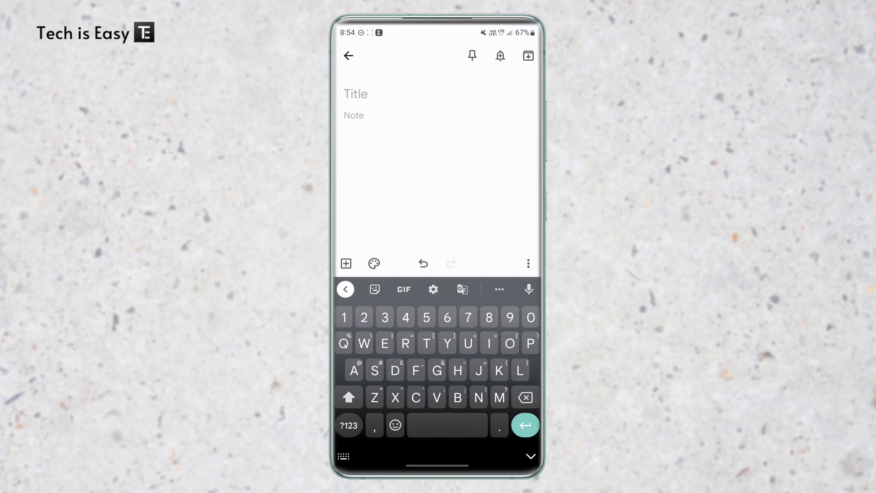
click(433, 289)
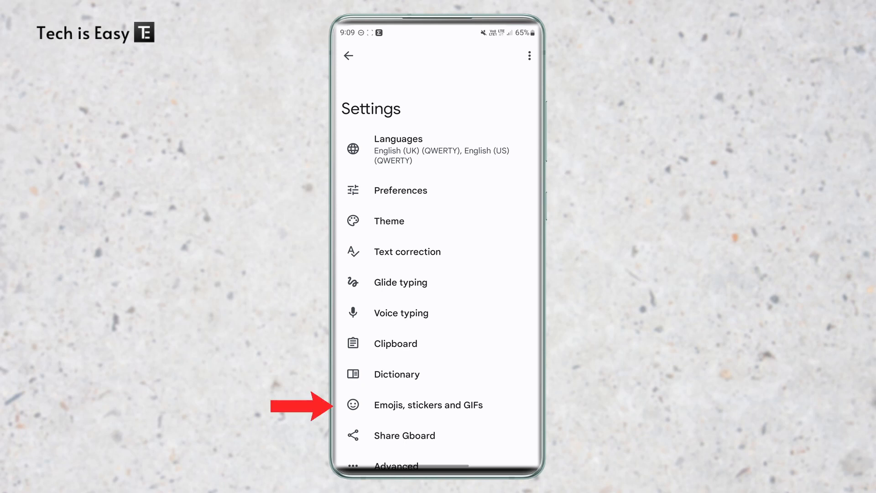
Step: Open the Emojis, stickers and GIFs page from the Gboard settings menu
click(428, 404)
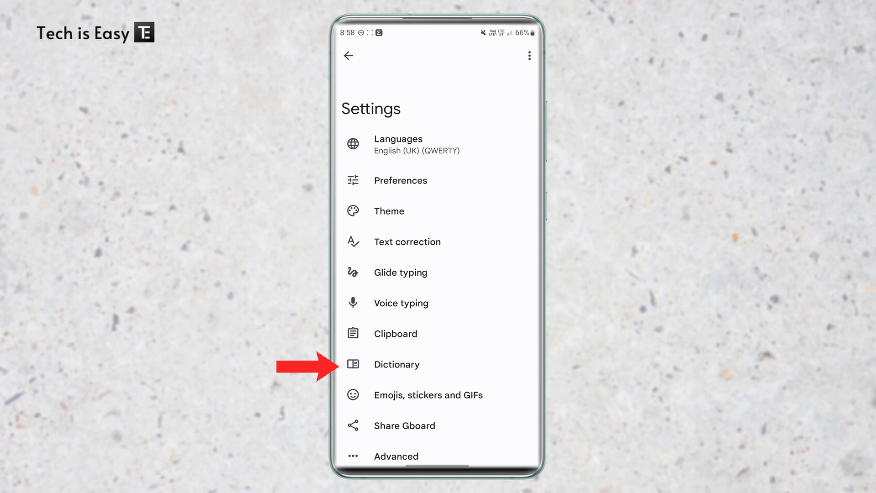
Step: Go to Dictionary > Personal dictionary > English (UK), showing the 'hbd' shortcut entry
click(396, 364)
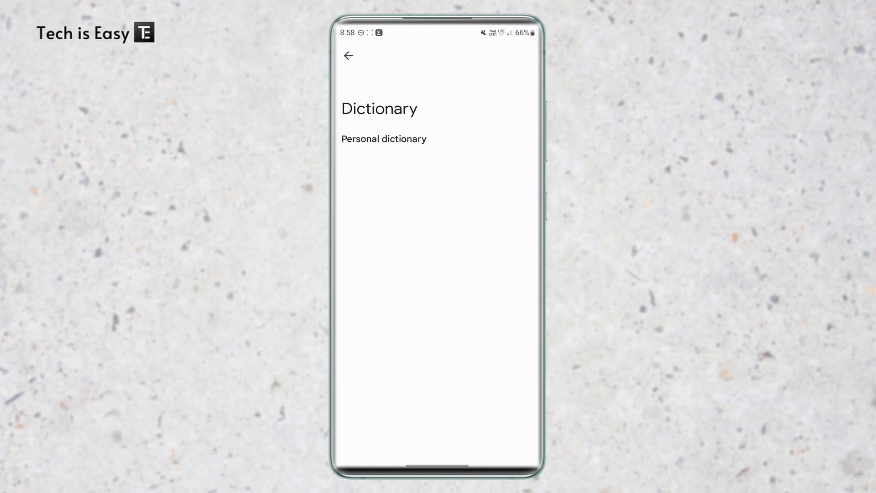
click(384, 138)
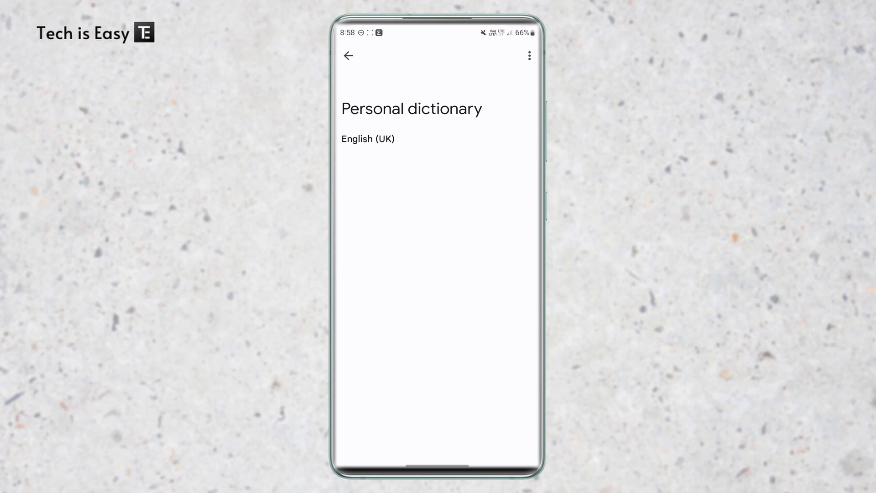
click(368, 139)
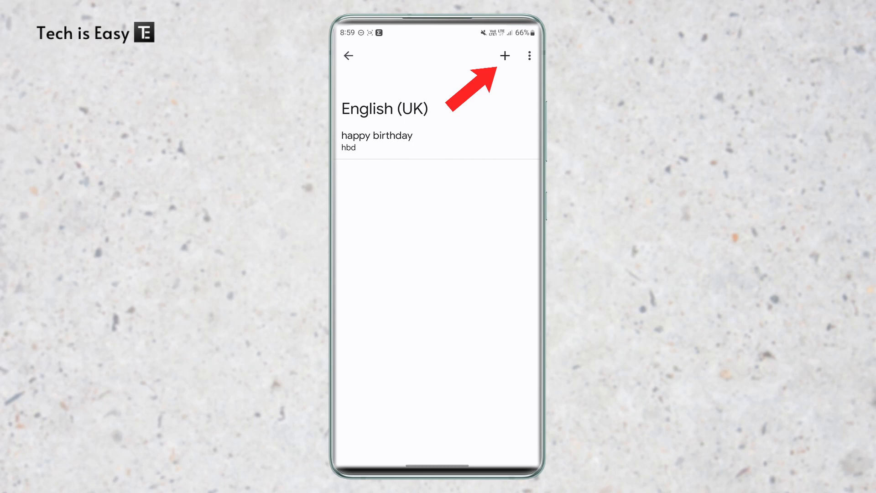
Step: Add 'Subscribe' with shortcut 'sub' to the dictionary, then insert it in the note by typing 'sub'
click(503, 55)
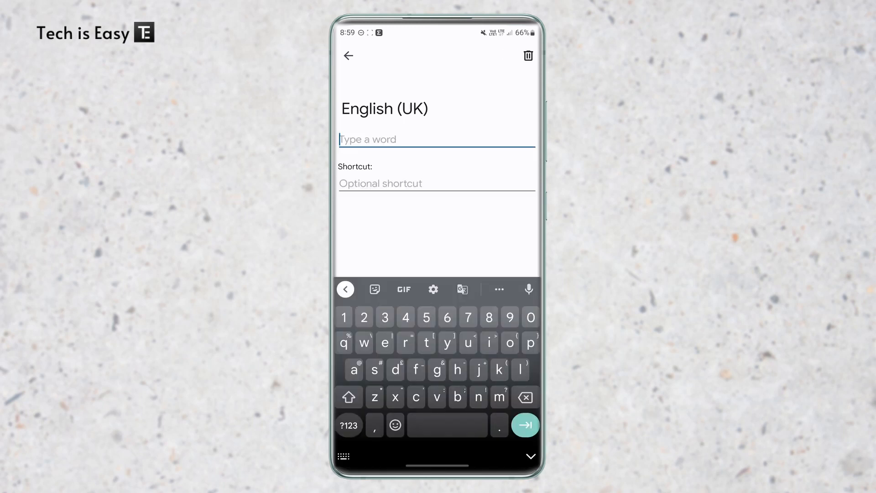
text(Subscribe)
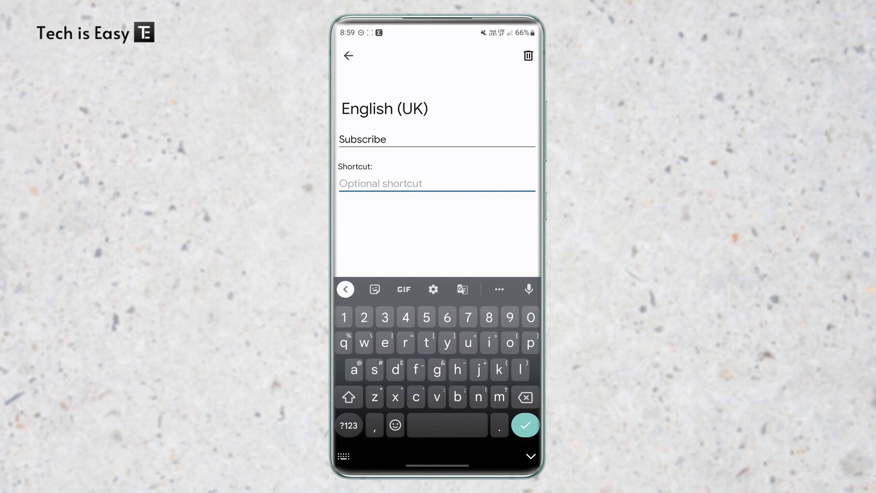
text(sub)
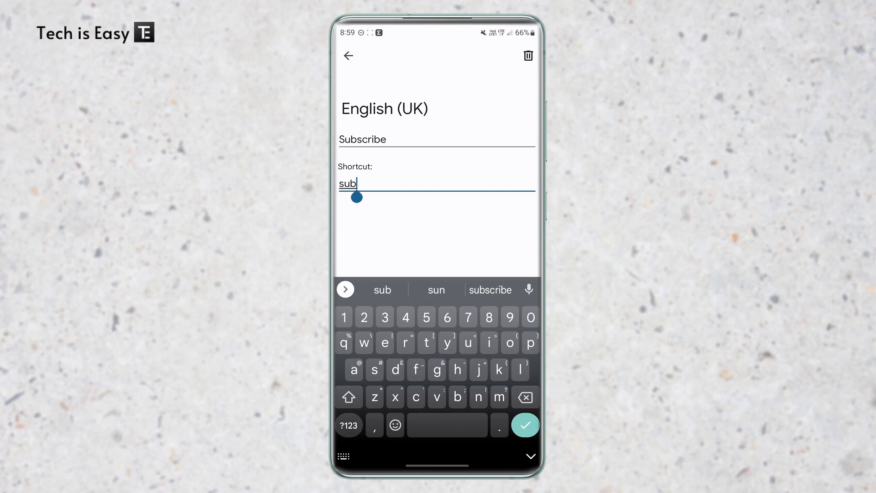
click(524, 425)
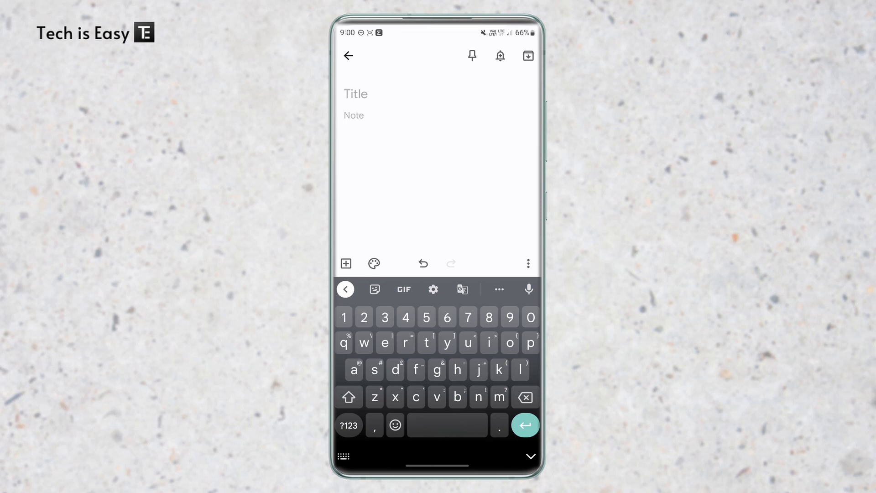
text(sub)
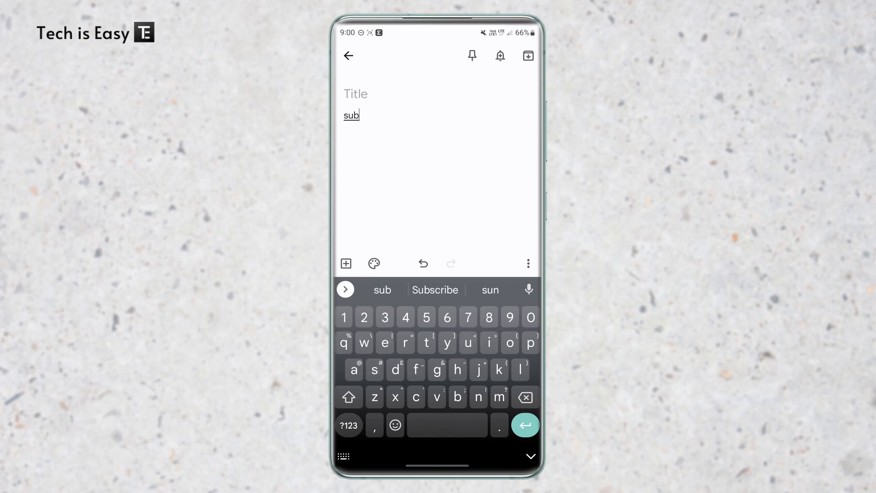
click(435, 290)
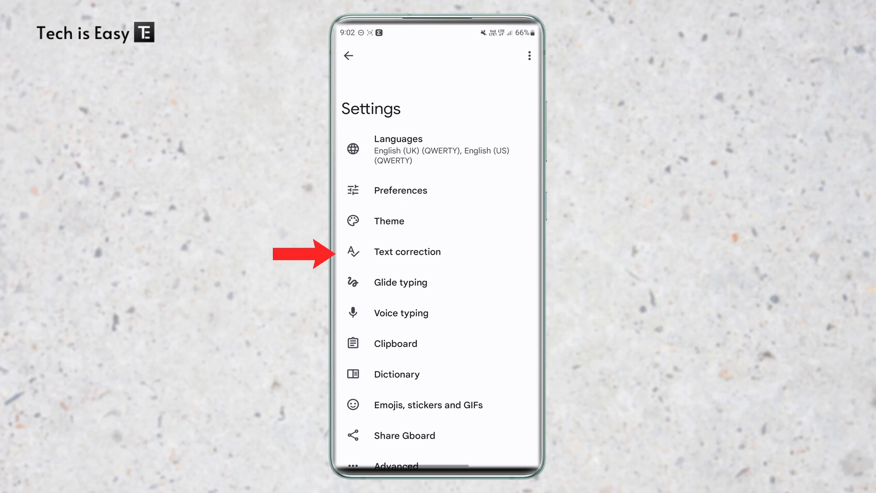
Step: Review Auto-space after punctuation under Text correction, then type 'Hello' in the note
click(408, 251)
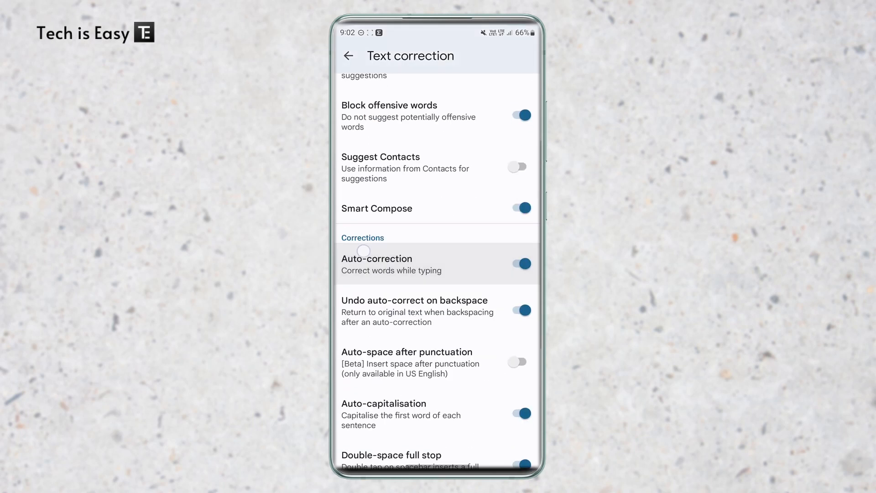
scroll(down, 3)
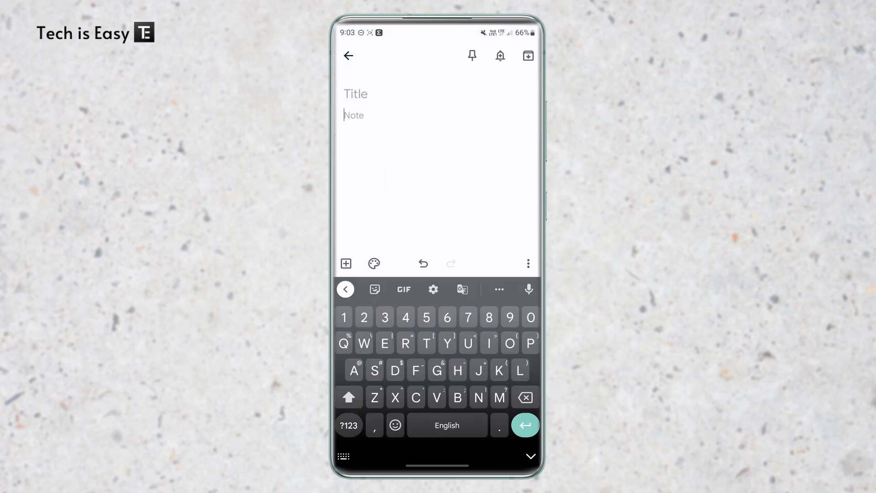
text(Hello)
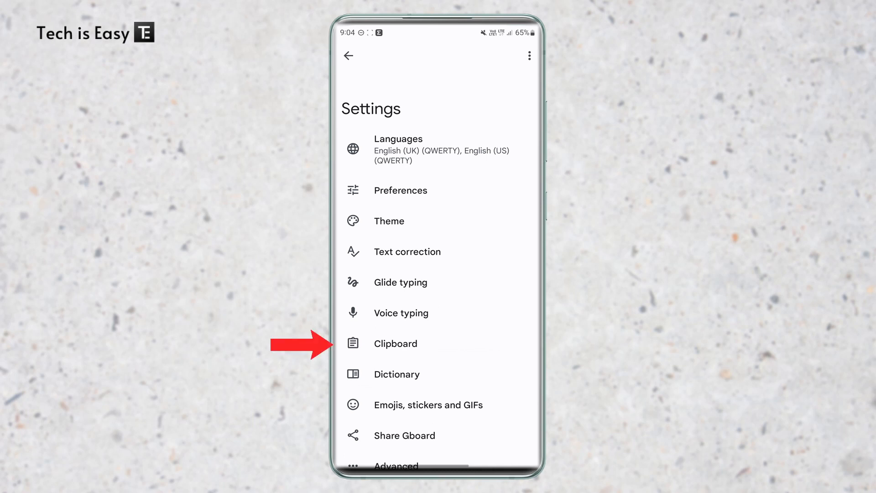
Step: Enable recently copied text in the suggestions bar and paste 'Hello,' into the note
click(395, 342)
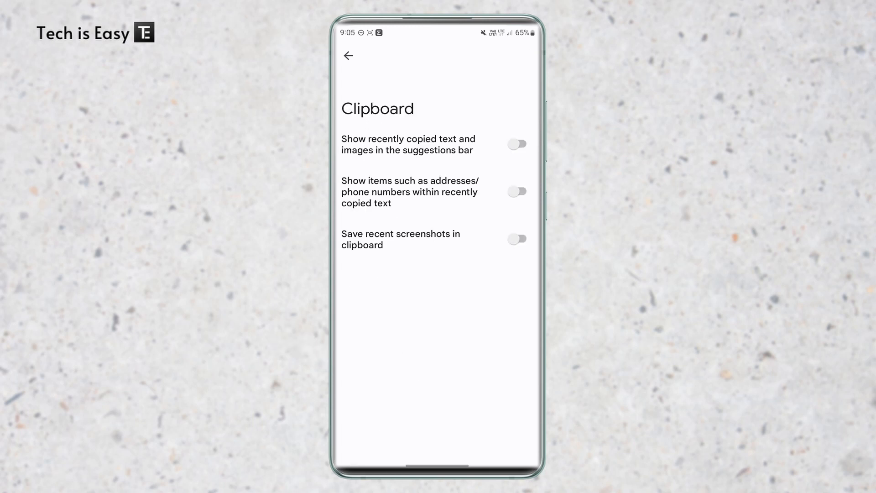
click(517, 144)
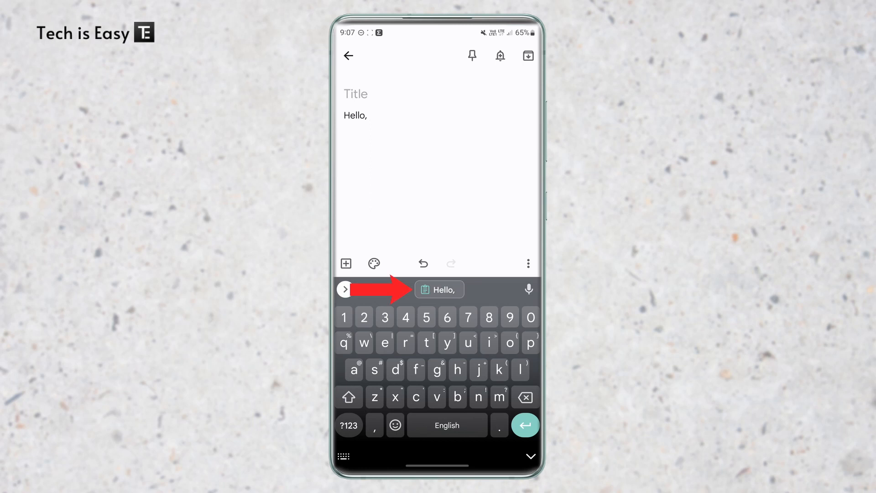
click(439, 289)
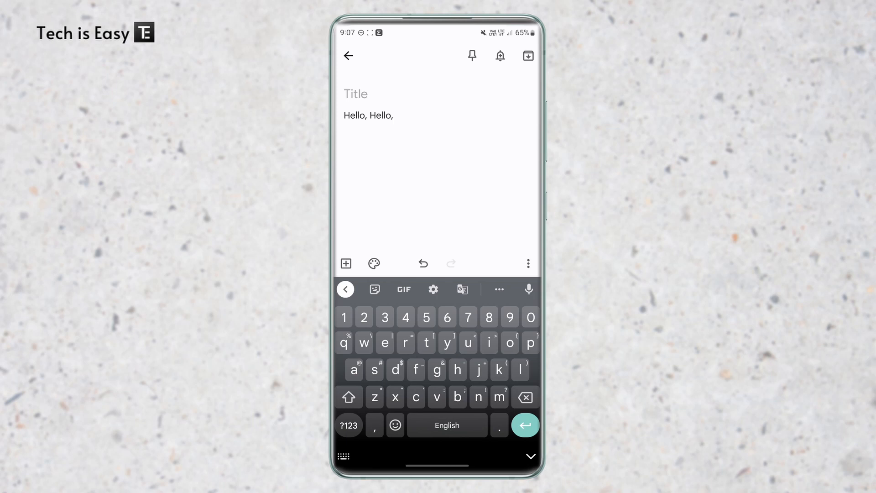
Step: Adjust the key long-press delay slider in Preferences (300 ms), then type a space in the note
click(433, 289)
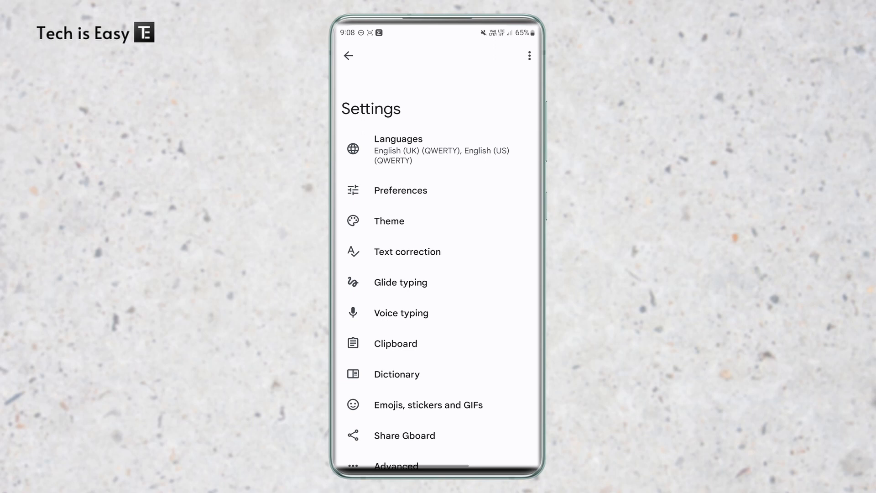
click(401, 190)
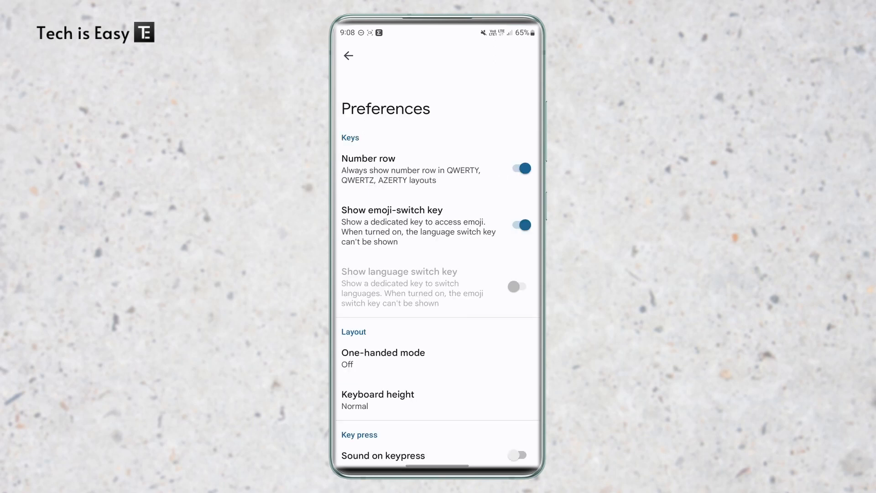
scroll(down, 3)
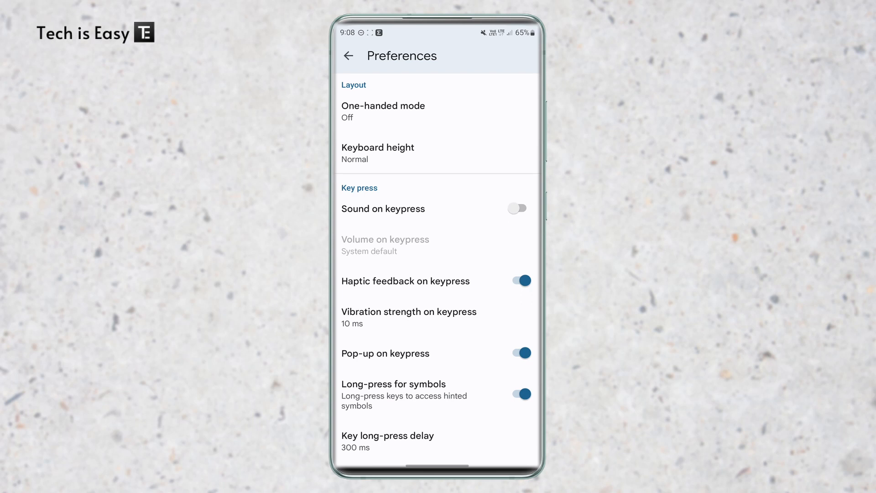
click(388, 441)
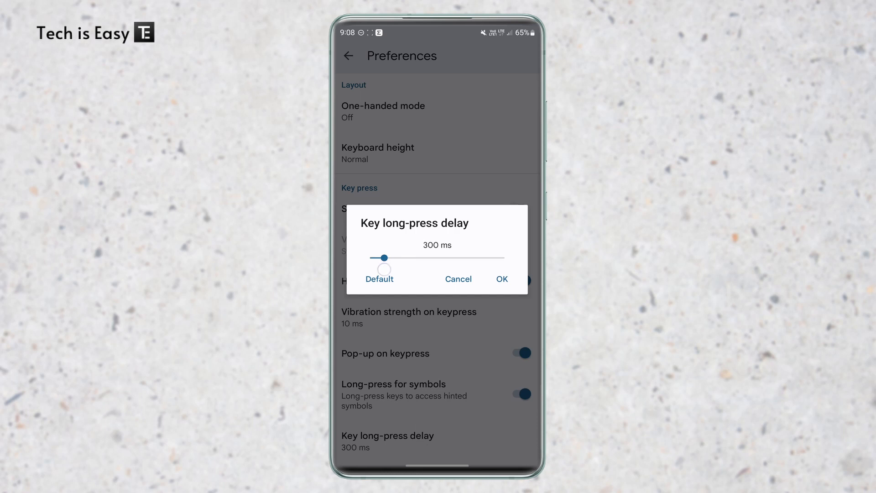
drag(384, 257, 377, 257)
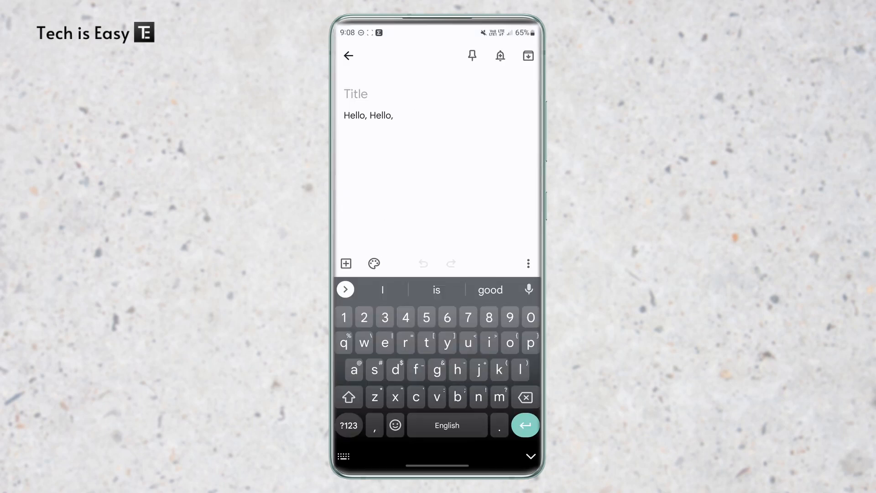
text(" ")
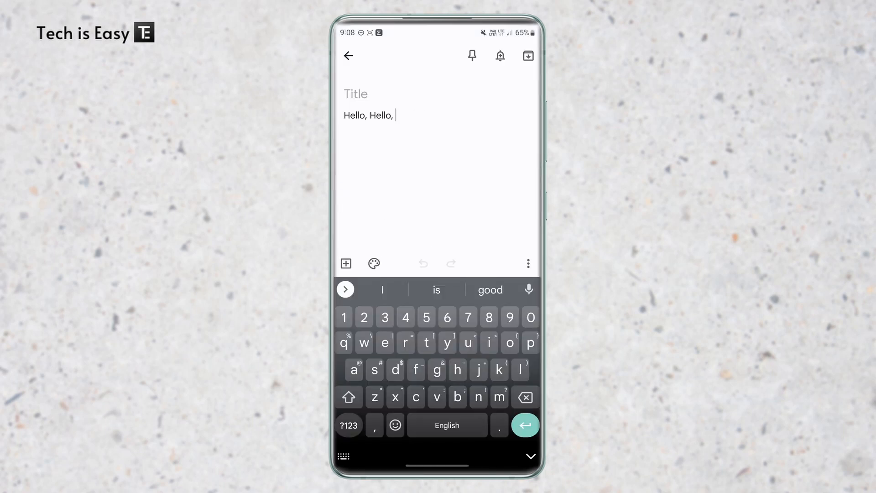